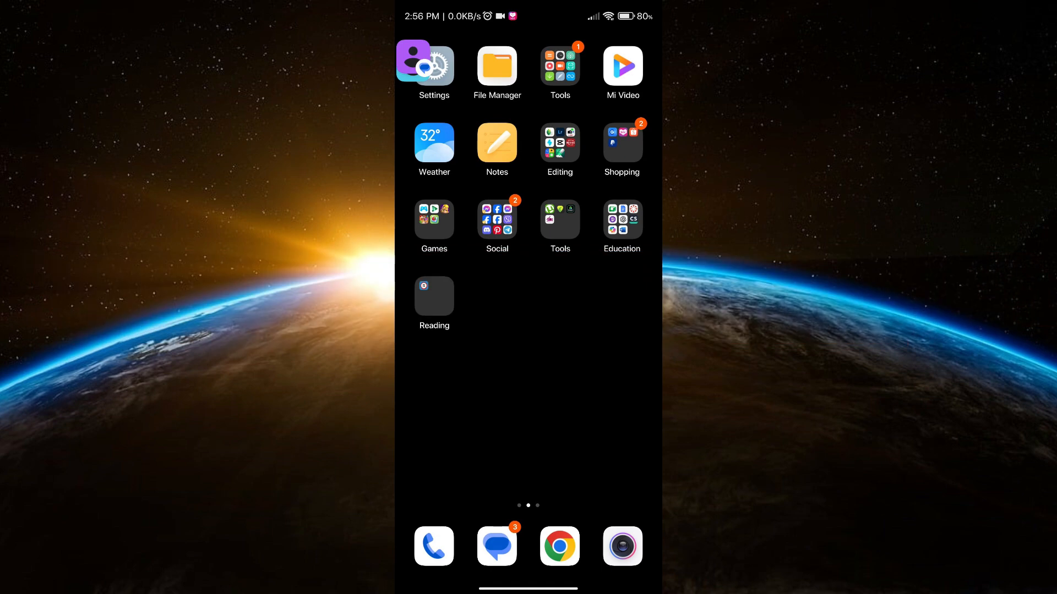
Step: Launch Snapseed from the Editing folder and bring up its photo picker
{"action": "left_click", "coordinate": [559, 143]}
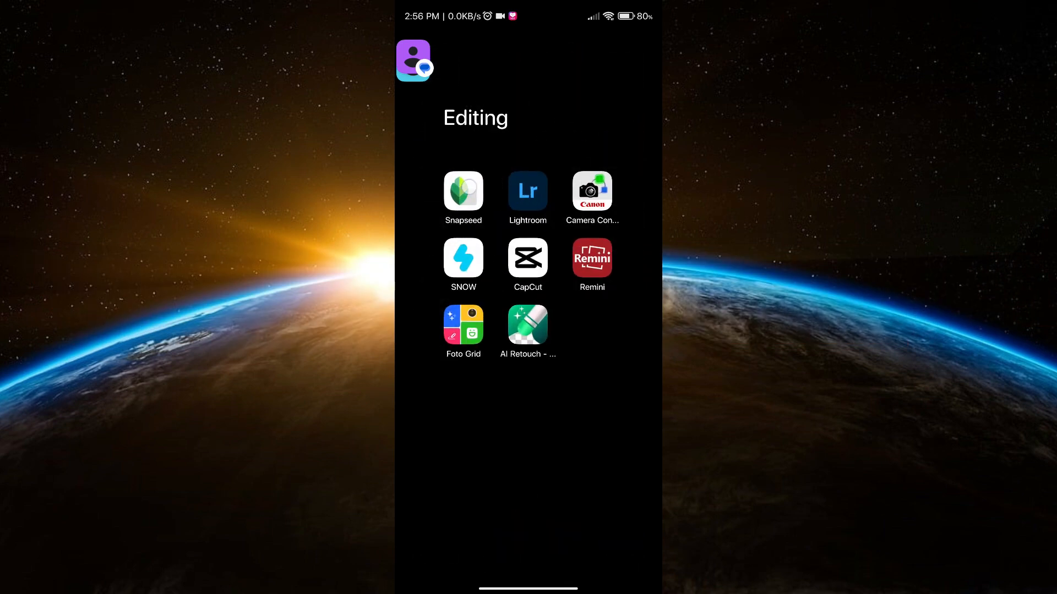
{"action": "left_click", "coordinate": [463, 192]}
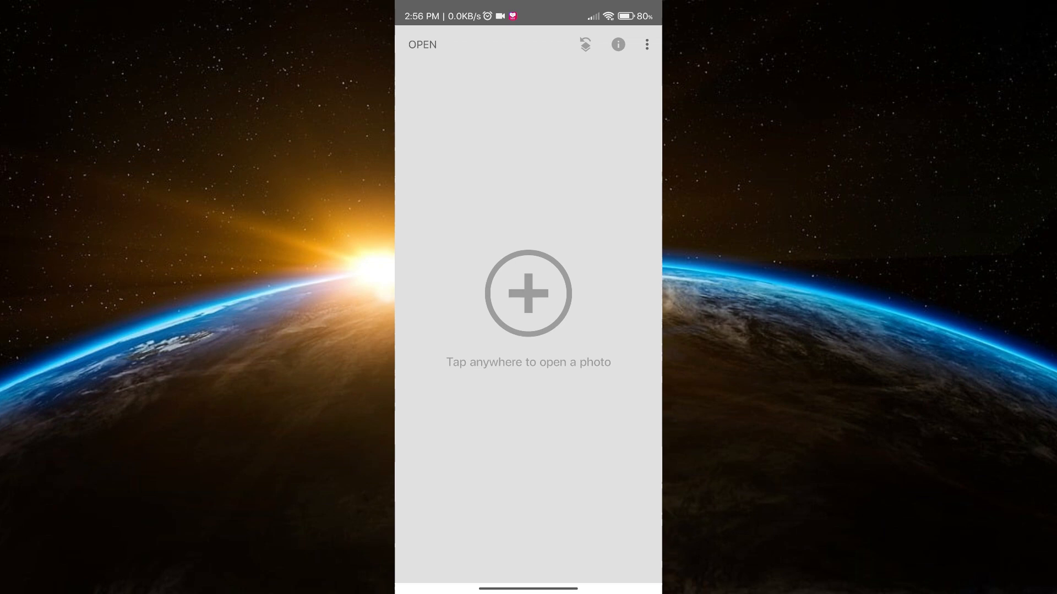
{"action": "left_click", "coordinate": [528, 294]}
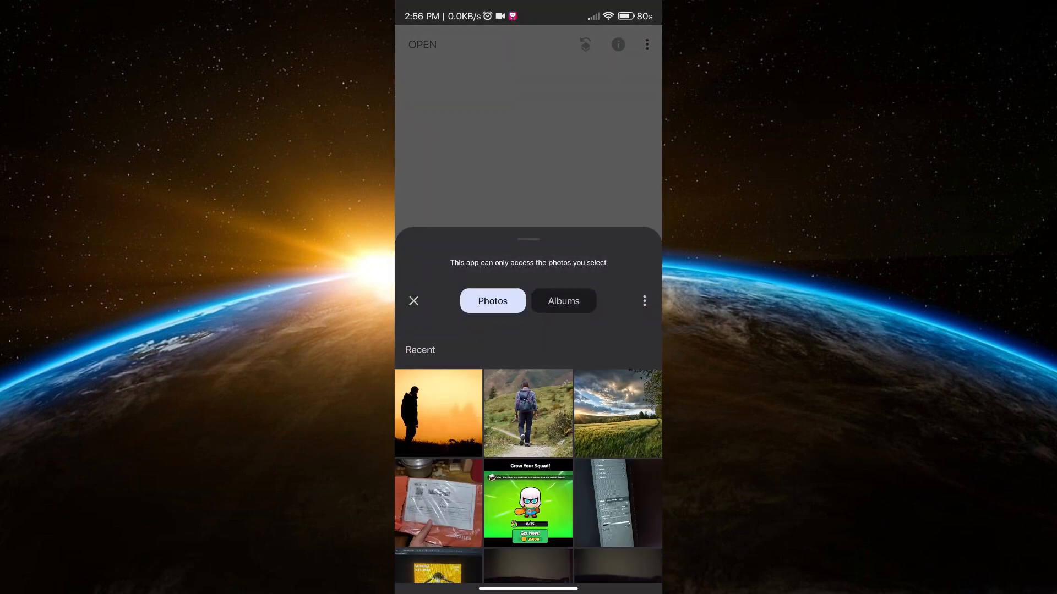
Step: Load the cloudy green field photo and browse the tools list toward Double Exposure
{"action": "left_click", "coordinate": [617, 413]}
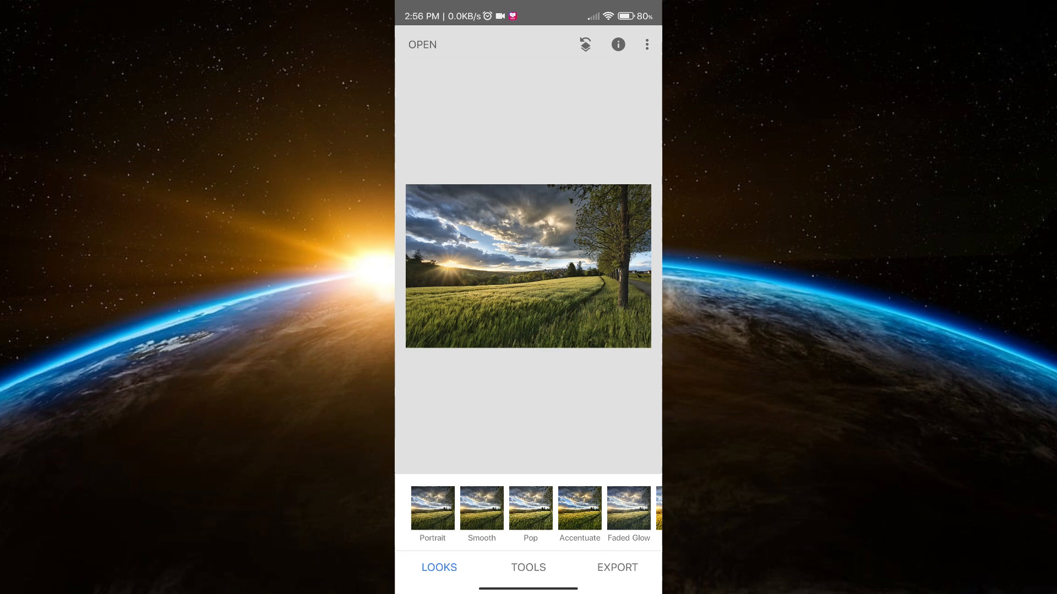
{"action": "left_click", "coordinate": [528, 568]}
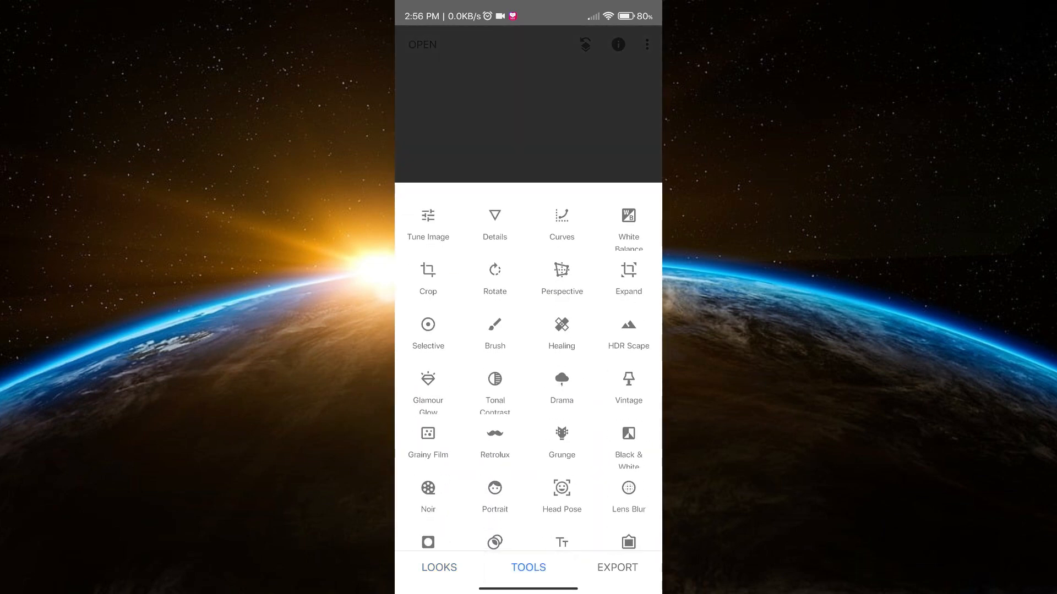
{"action": "scroll", "scroll_direction": "up", "scroll_amount": 3}
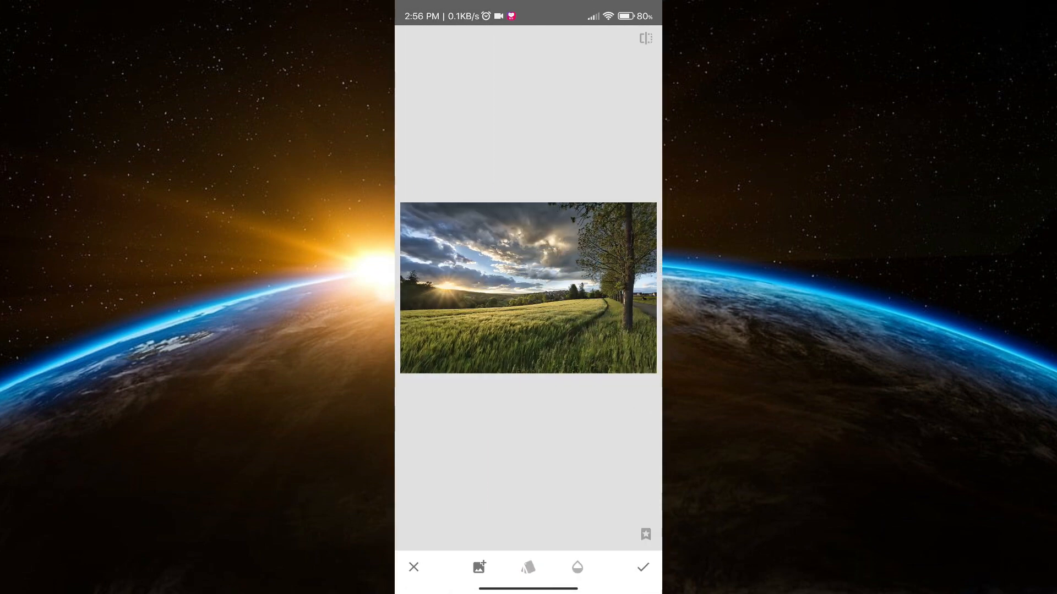
Step: Overlay the hiker photo, enlarge it, and raise its opacity to maximum
{"action": "left_click", "coordinate": [480, 568]}
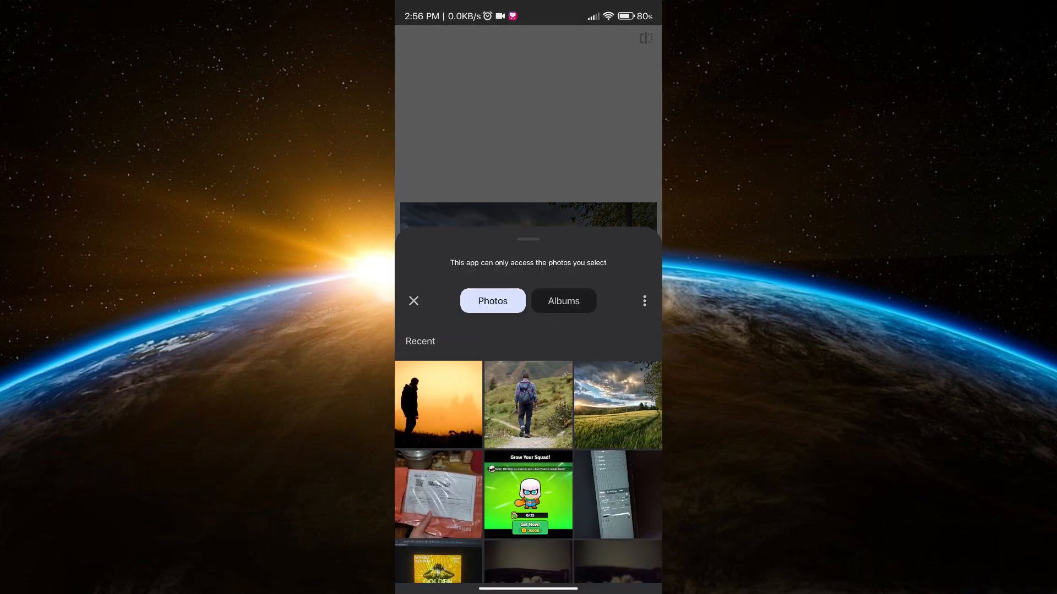
{"action": "left_click", "coordinate": [528, 404]}
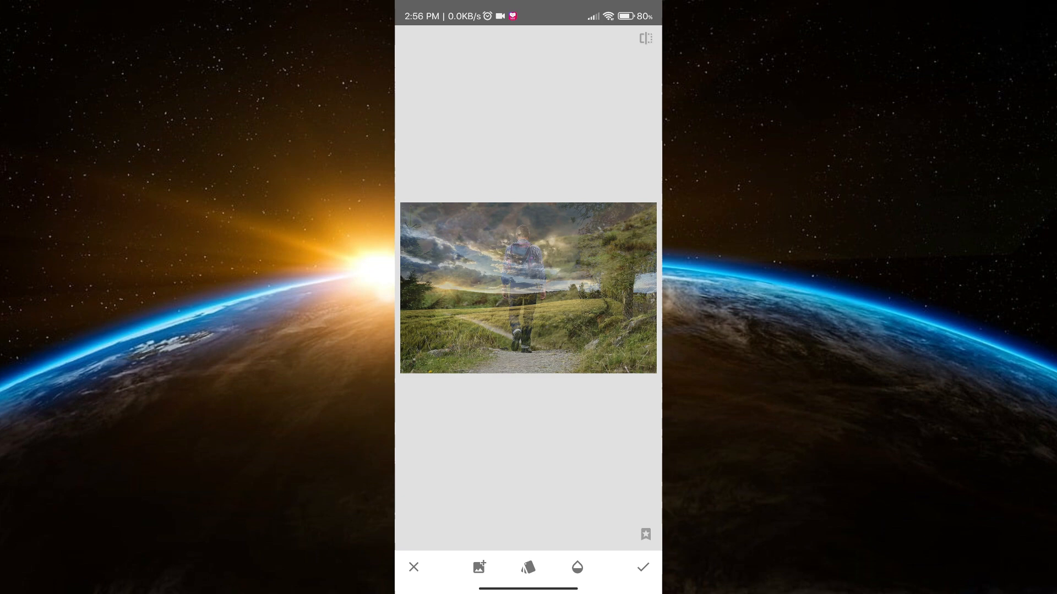
{"action": "left_click", "coordinate": [576, 566]}
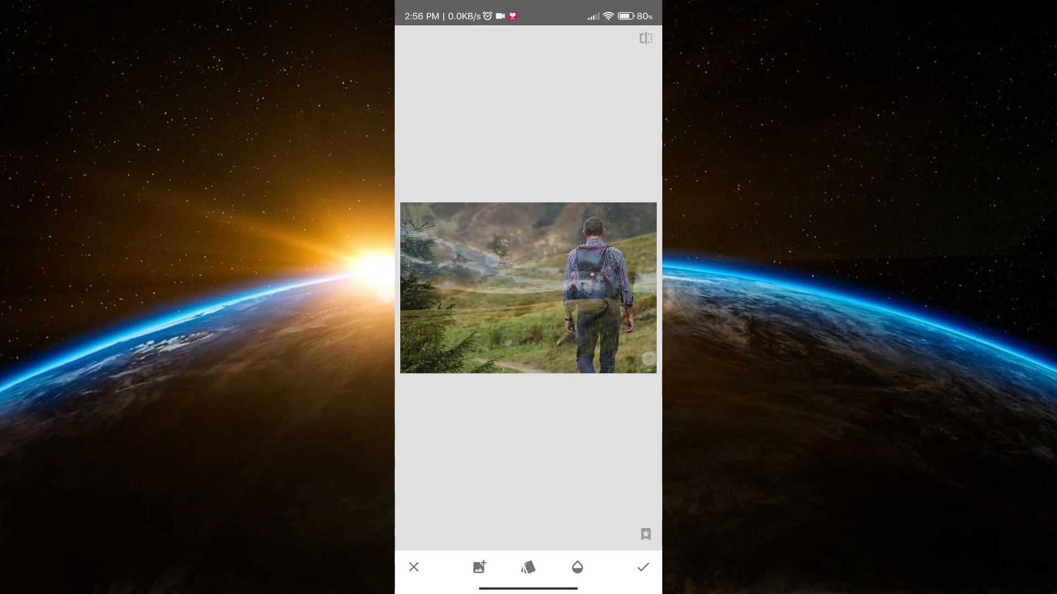
{"action": "left_click", "coordinate": [576, 567]}
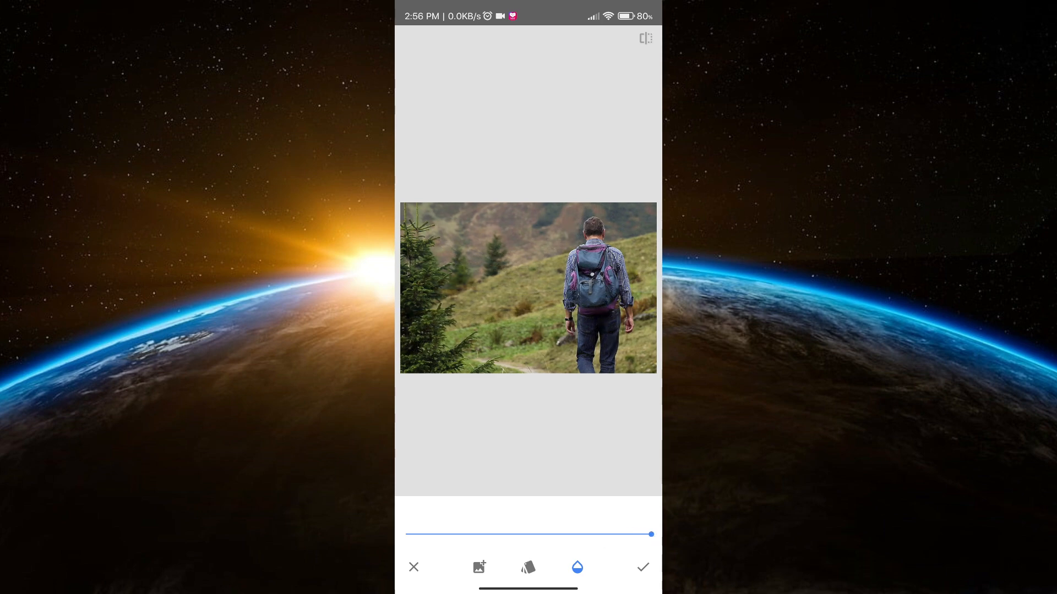
Step: Apply the double exposure, then reopen its entry from View edits in the history
{"action": "left_click", "coordinate": [640, 567]}
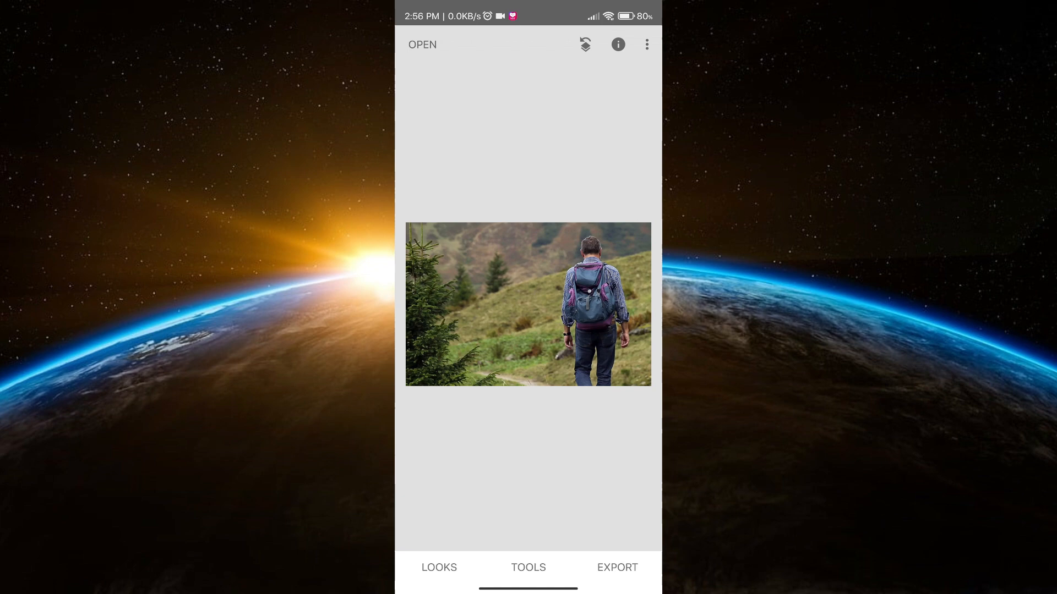
{"action": "left_click", "coordinate": [645, 45]}
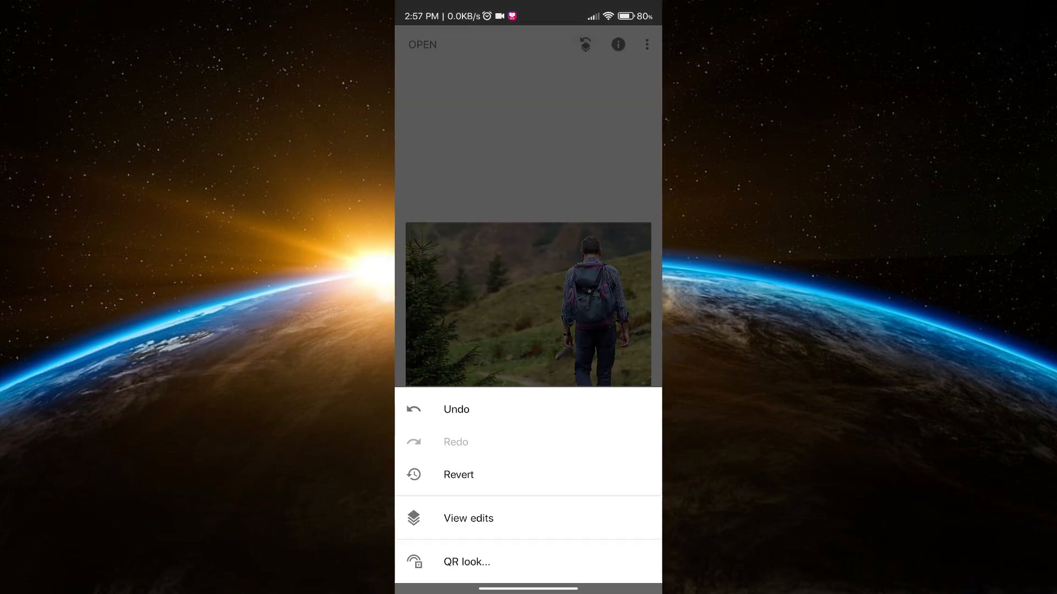
{"action": "left_click", "coordinate": [468, 519]}
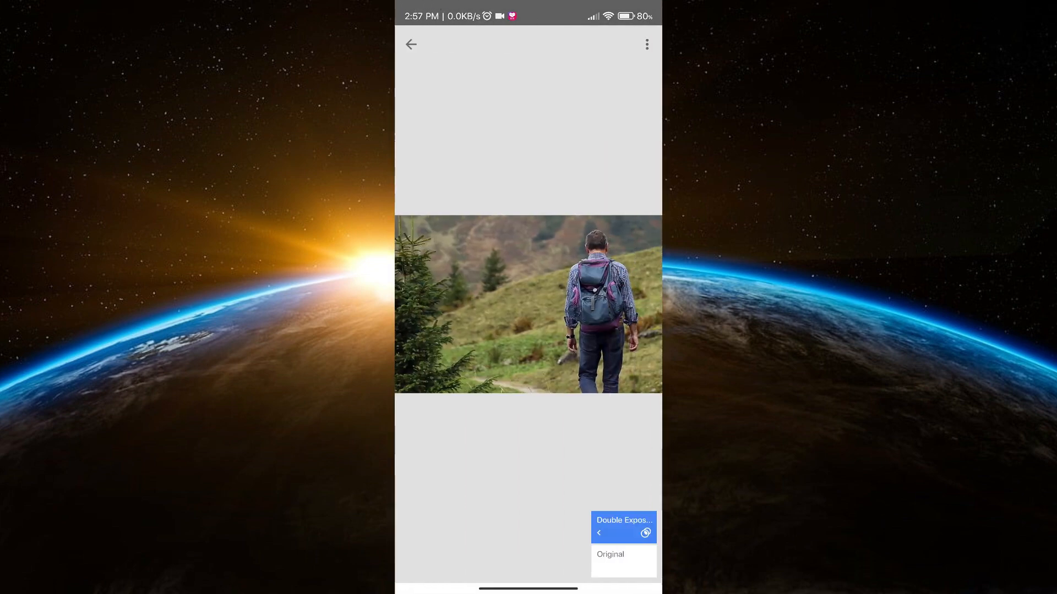
{"action": "left_click", "coordinate": [623, 527]}
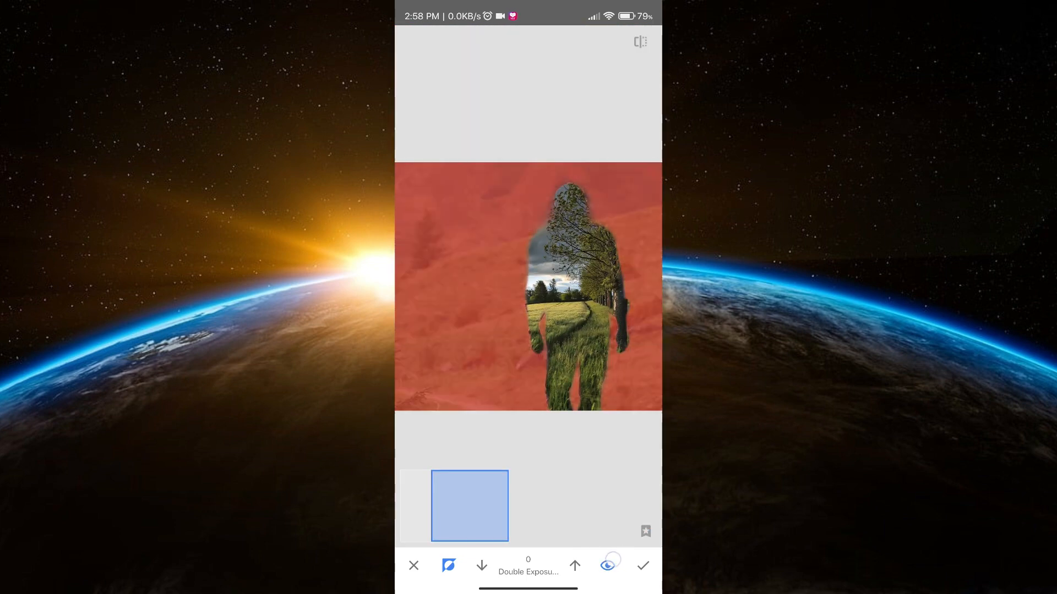
Step: Invert the Double Exposure mask and hide the mask overlay to preview the hiker
{"action": "left_click", "coordinate": [608, 565]}
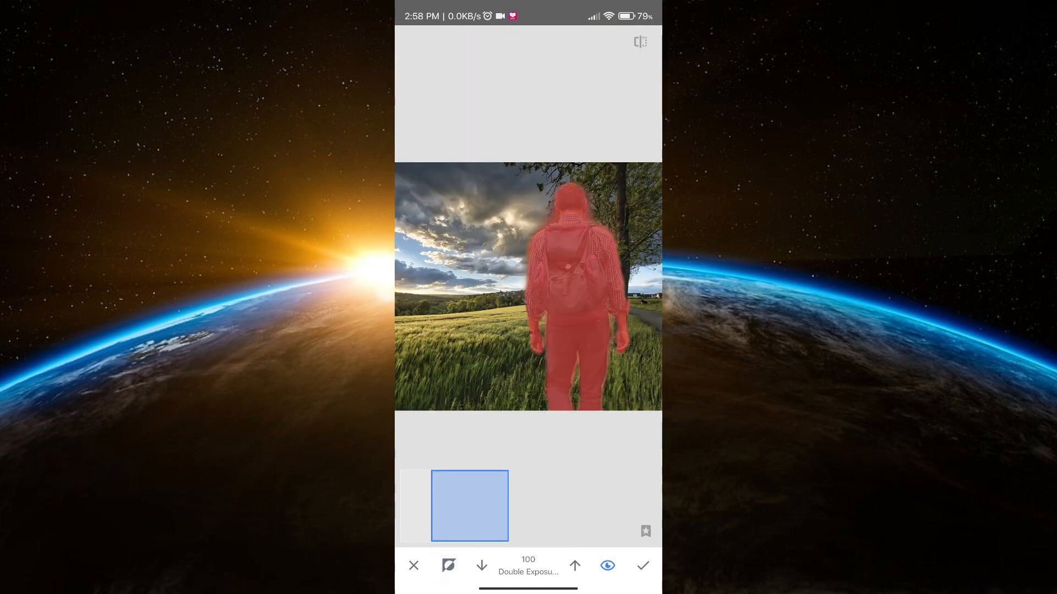
{"action": "left_click", "coordinate": [607, 565]}
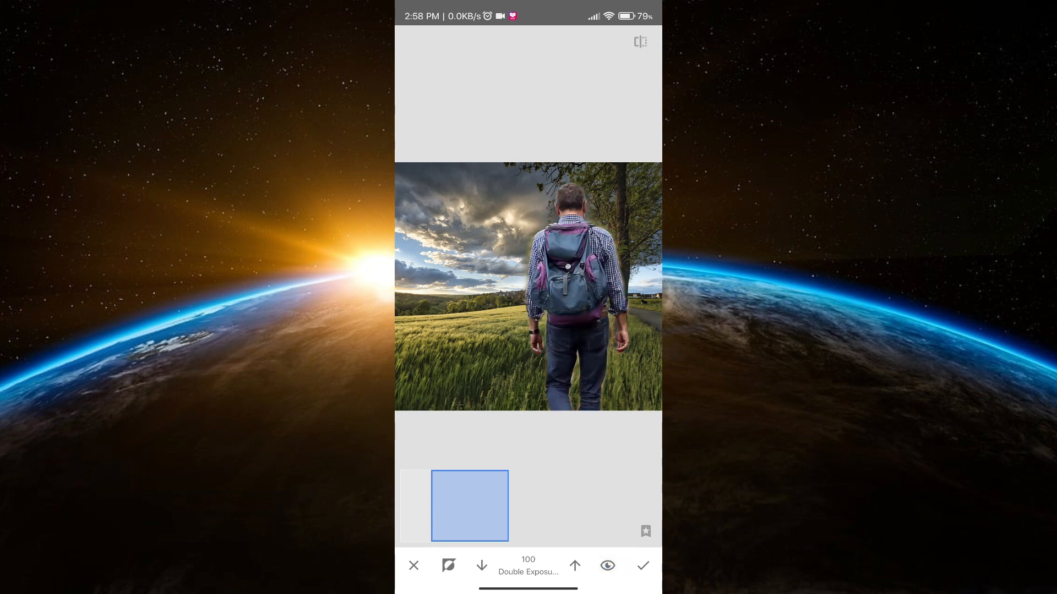